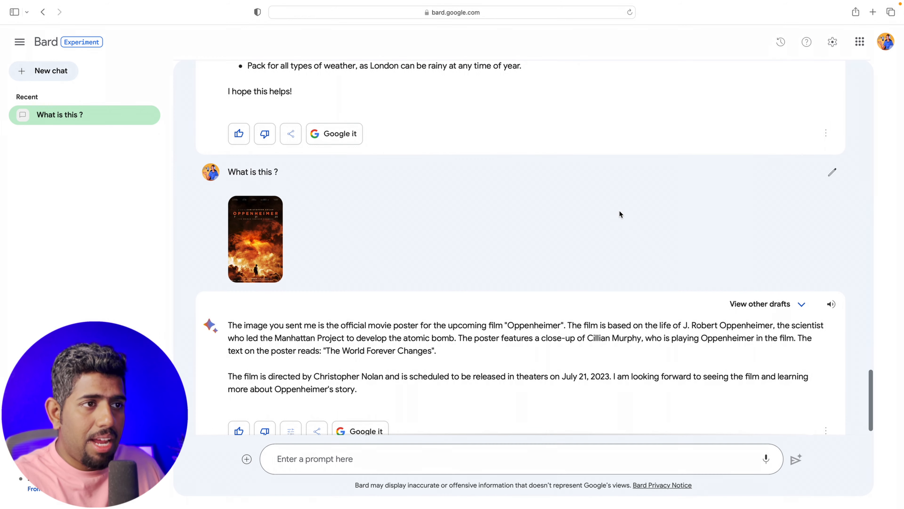
- Highlight 'J. Robert Oppenheimer' and ask which actors appear in the film and their roles
left_click_drag(684, 324, 776, 324)
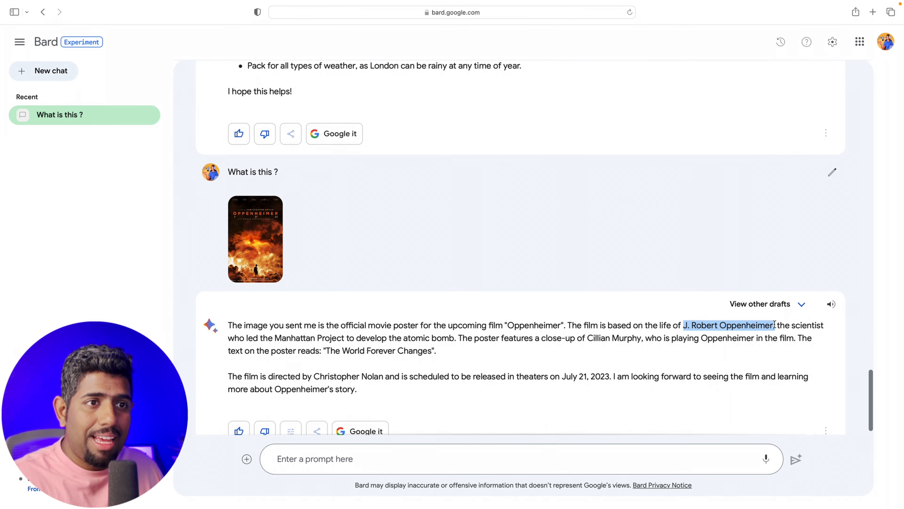
type("Who are the actors")
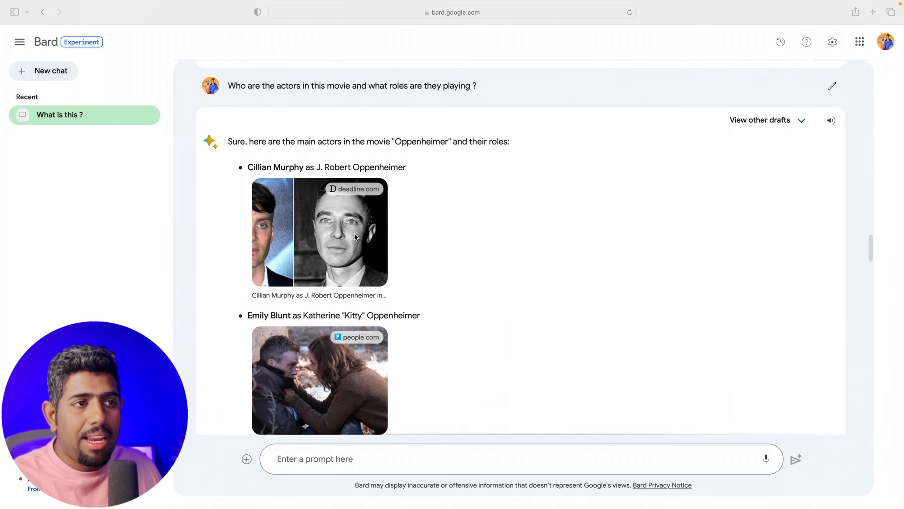
scroll("down", 3)
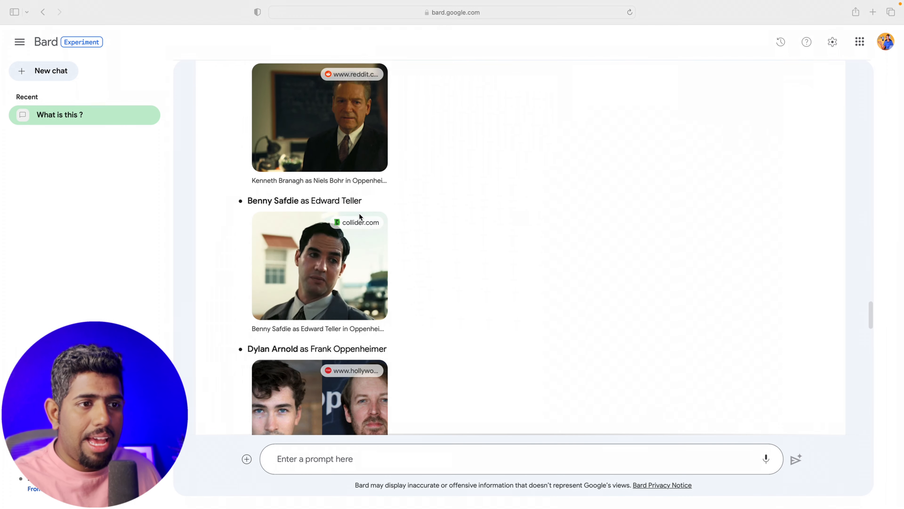
scroll("down", 3)
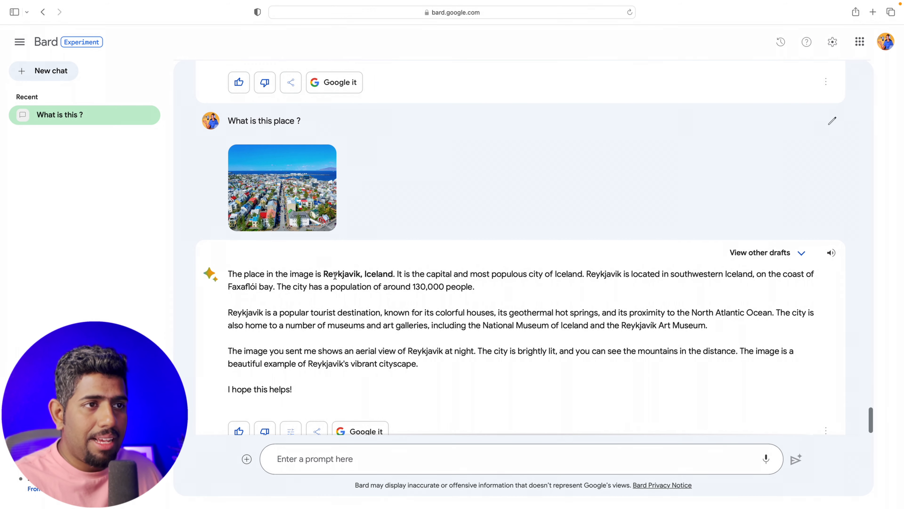
- Send the follow-up 'What is special about this place ?' about Reykjavik
scroll("down", 3)
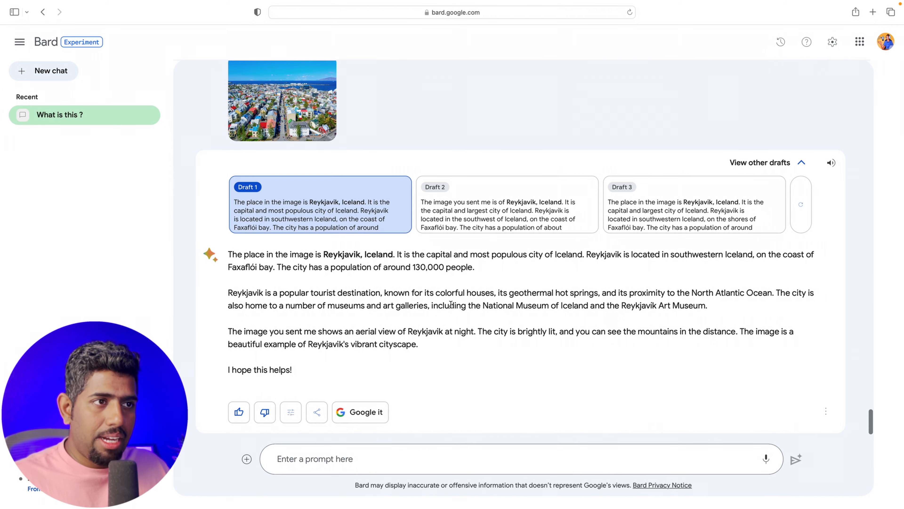
type("What is special about this place ?")
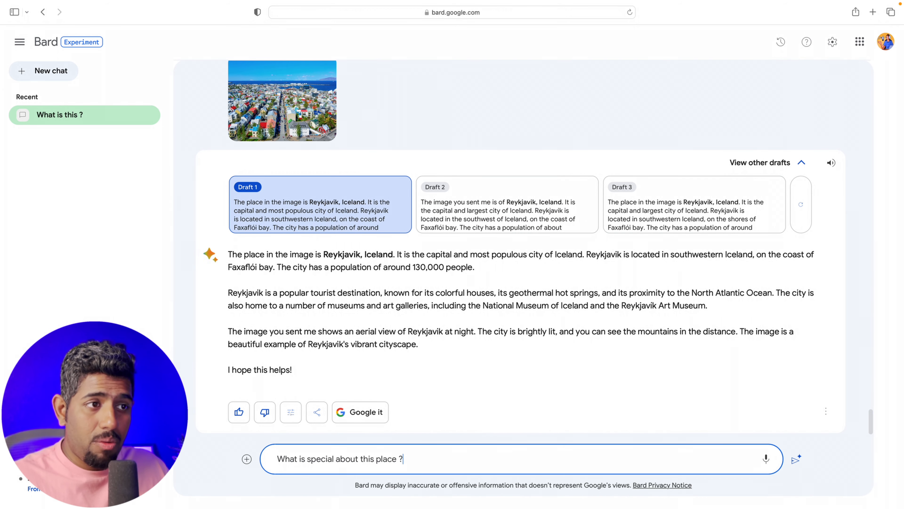
left_click(796, 460)
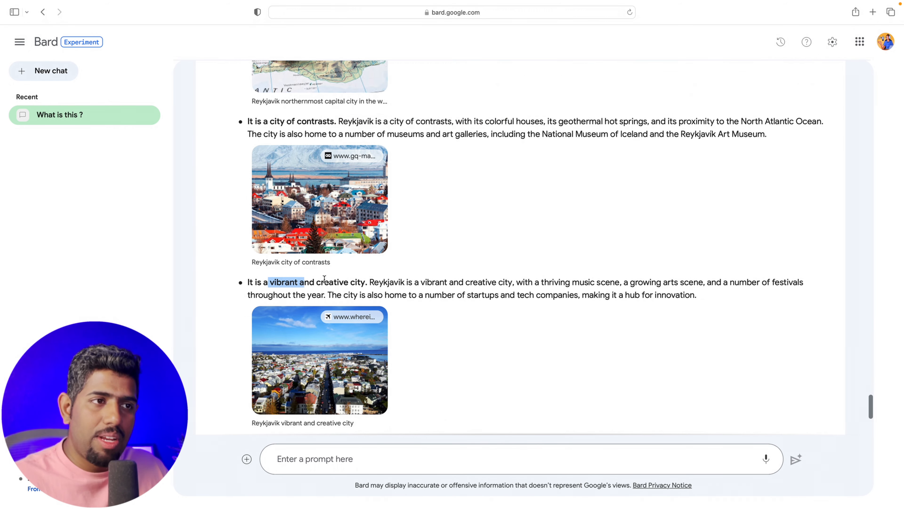
left_click(44, 71)
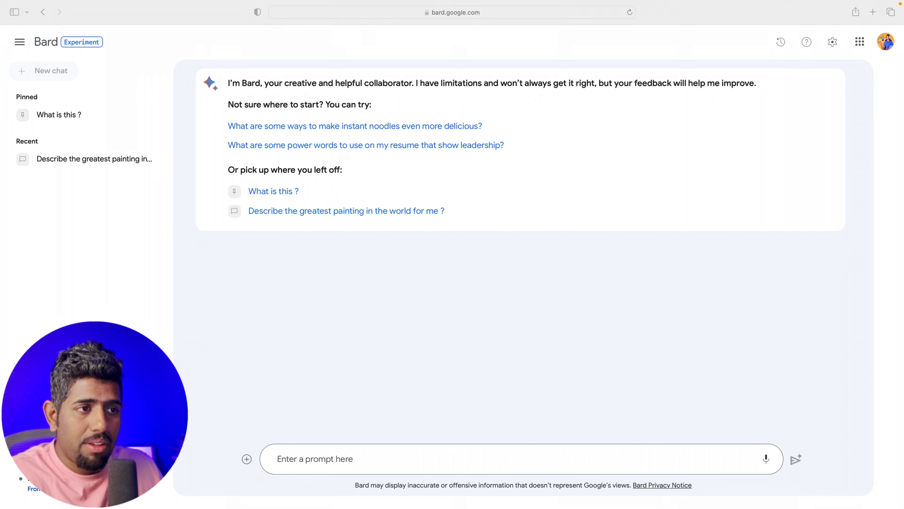
- Request the Mona Lisa prompt translated into French, Japanese, Hindi, Italian, Spanish as a table, reuse the French line, and listen to the reply
type("Convert this to prompt into French, Japanese, Hindi, Italian, Spanish. Put this in a table.")
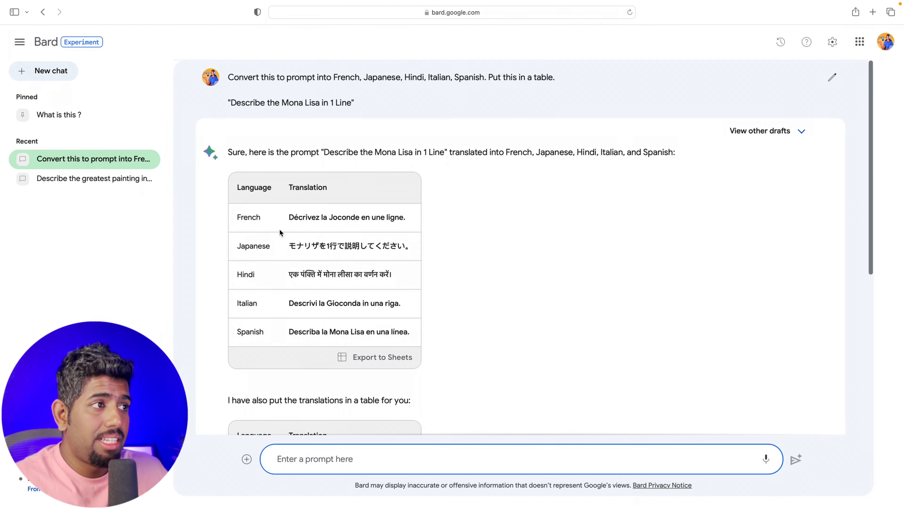
triple_click(346, 218)
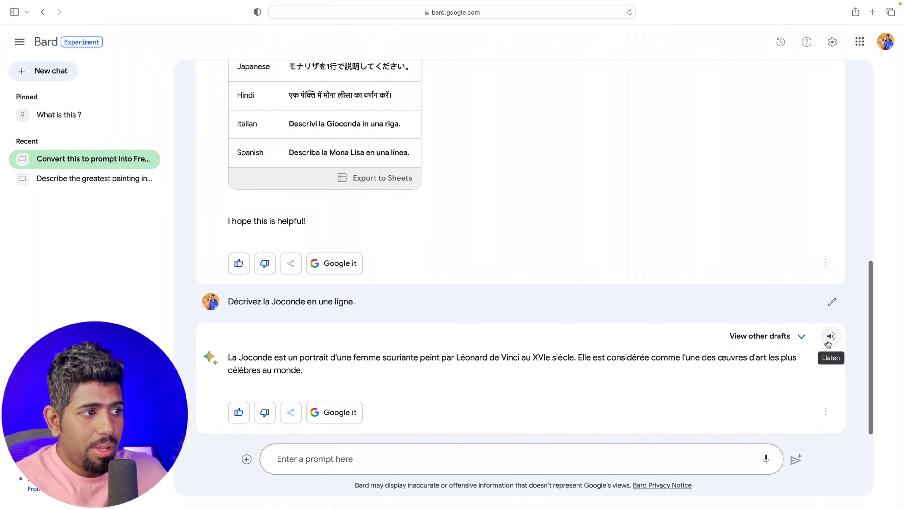
left_click(831, 336)
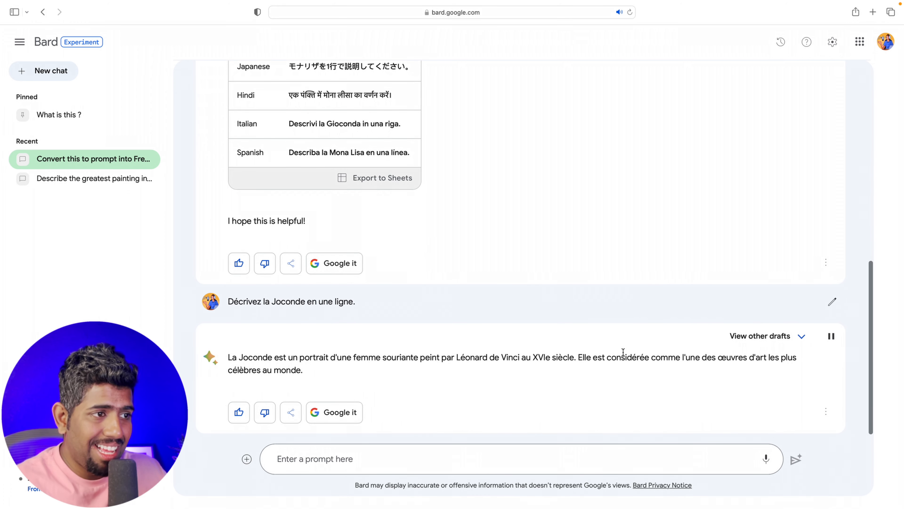